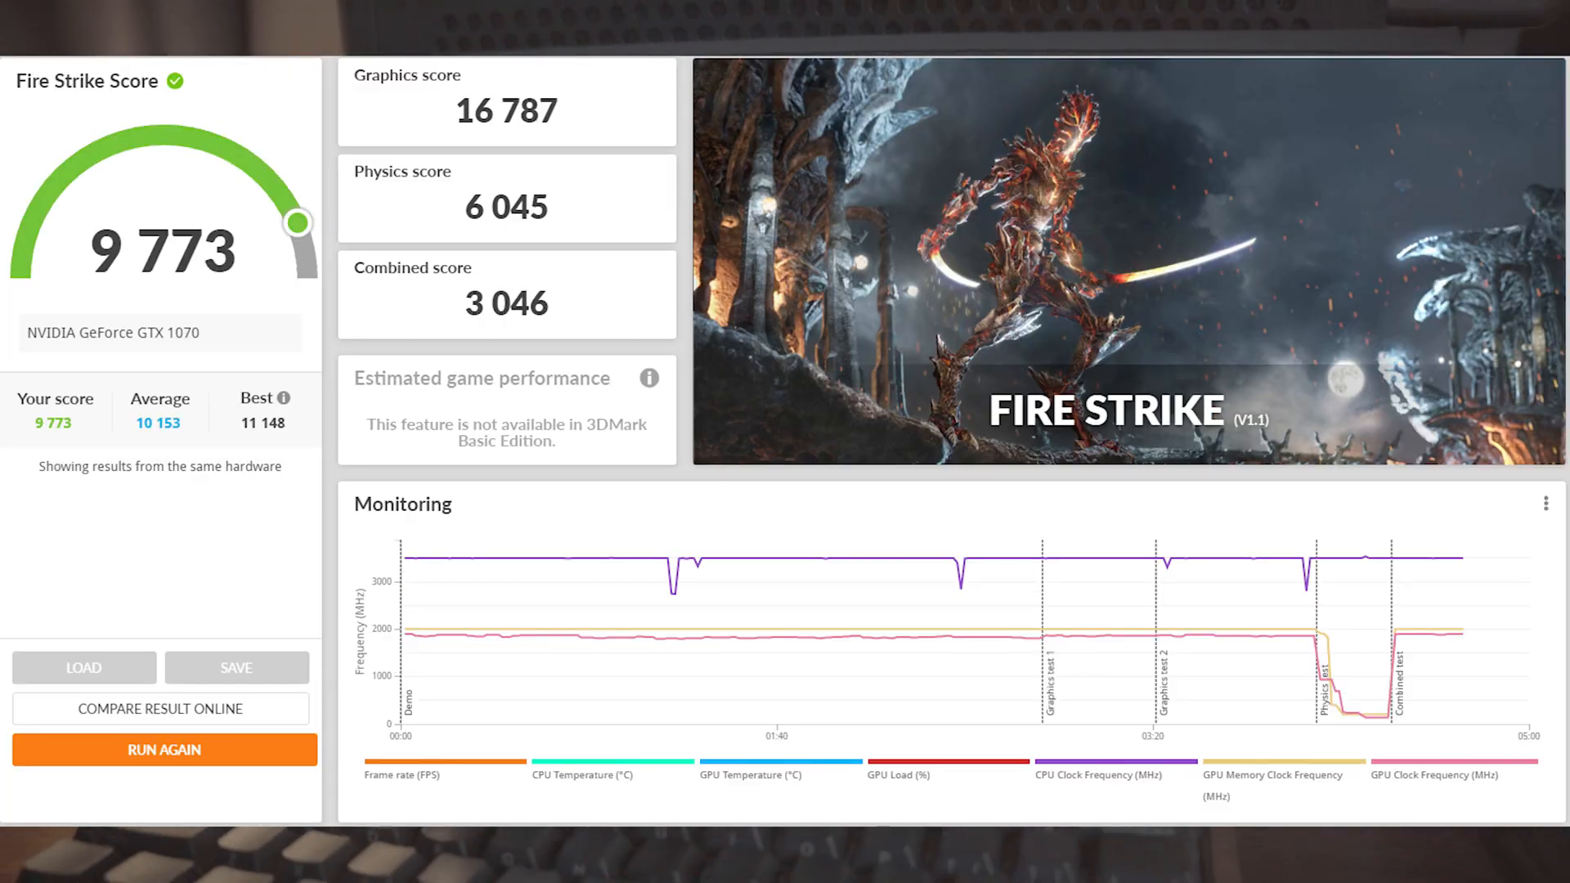
click(164, 749)
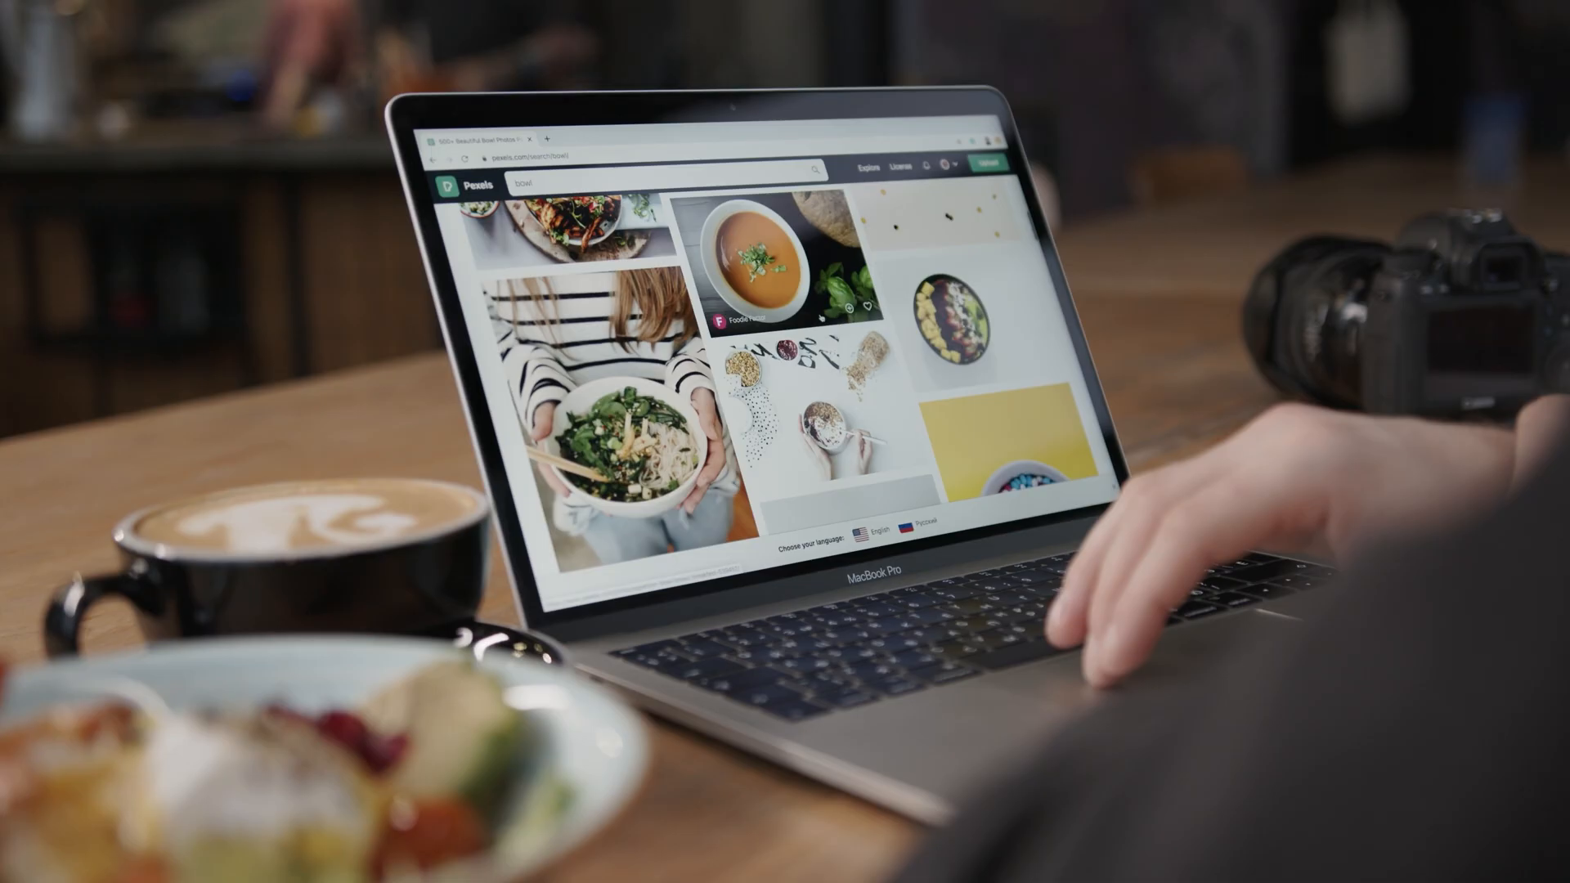
scroll(down, 3)
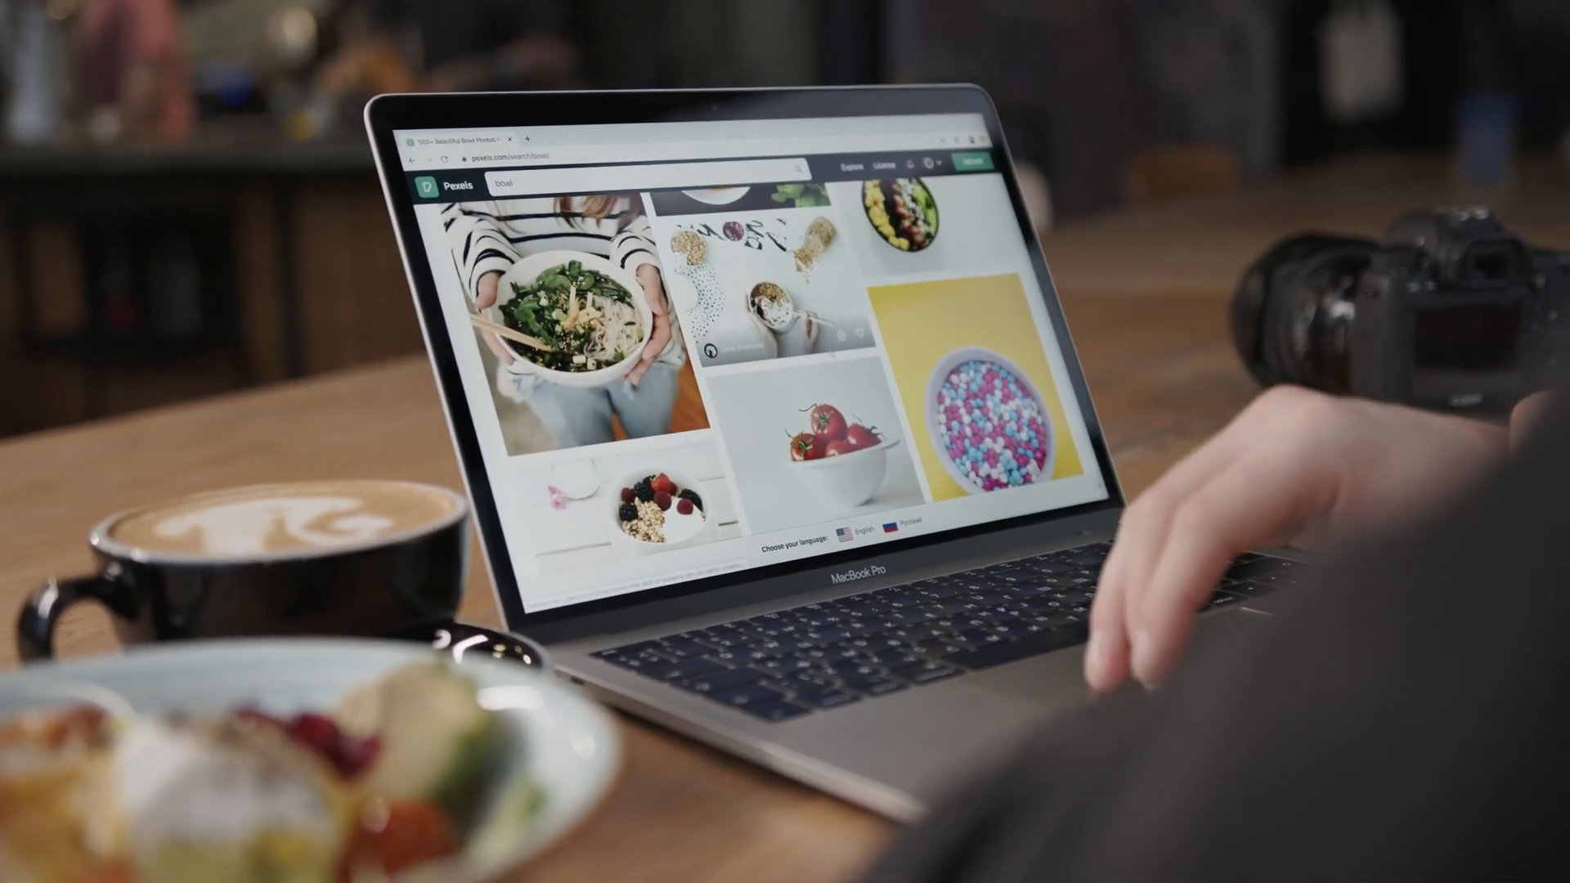